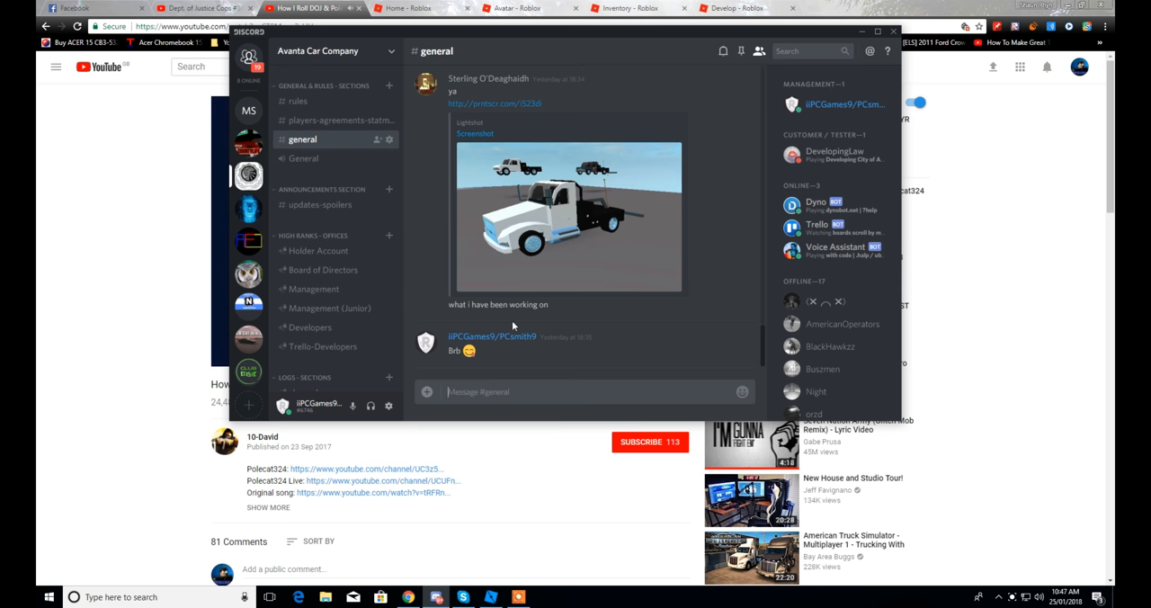
Switch from the Discord chat to the open vehicle chassis place in Roblox Studio.
left_click(490, 596)
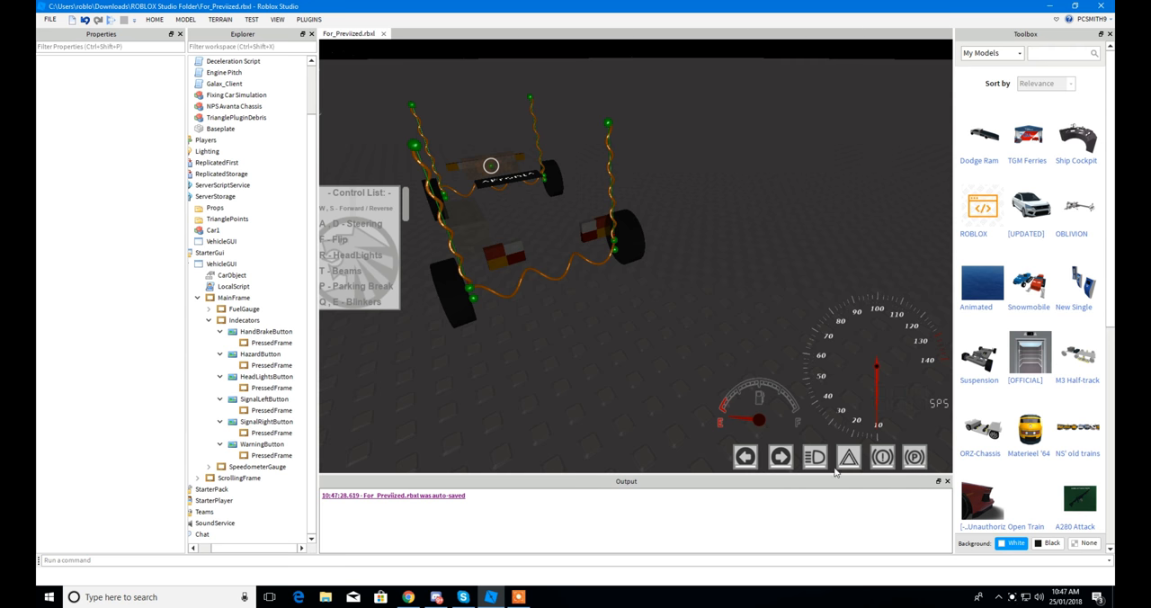
mouse_move(669, 290)
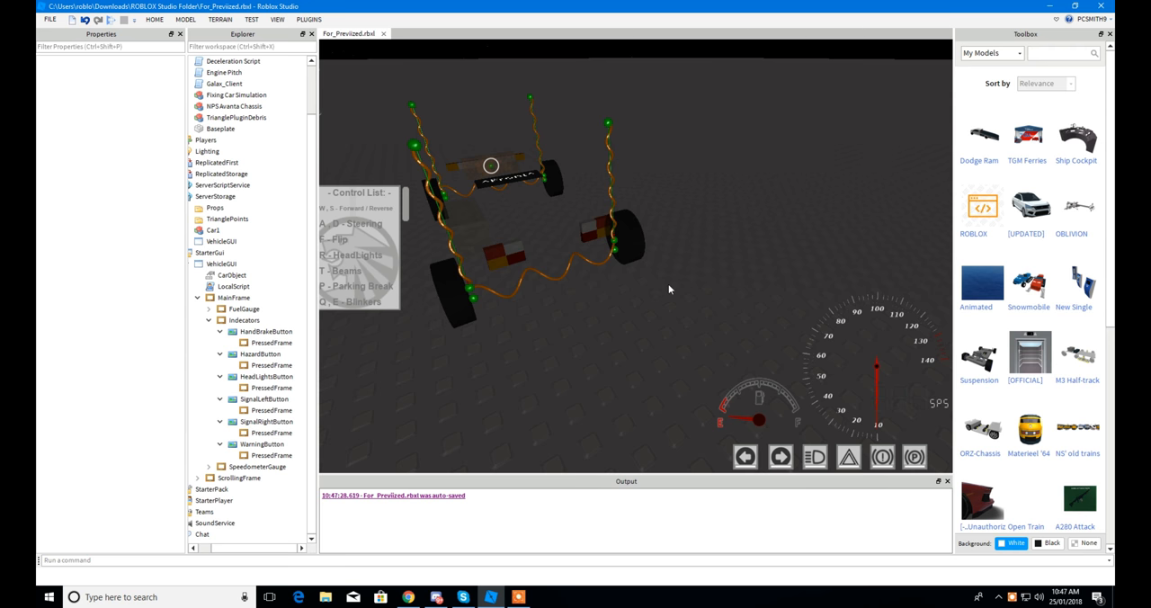
Multi-select the six PressedFrame frames under the Indicators buttons in the Explorer.
left_click(272, 342)
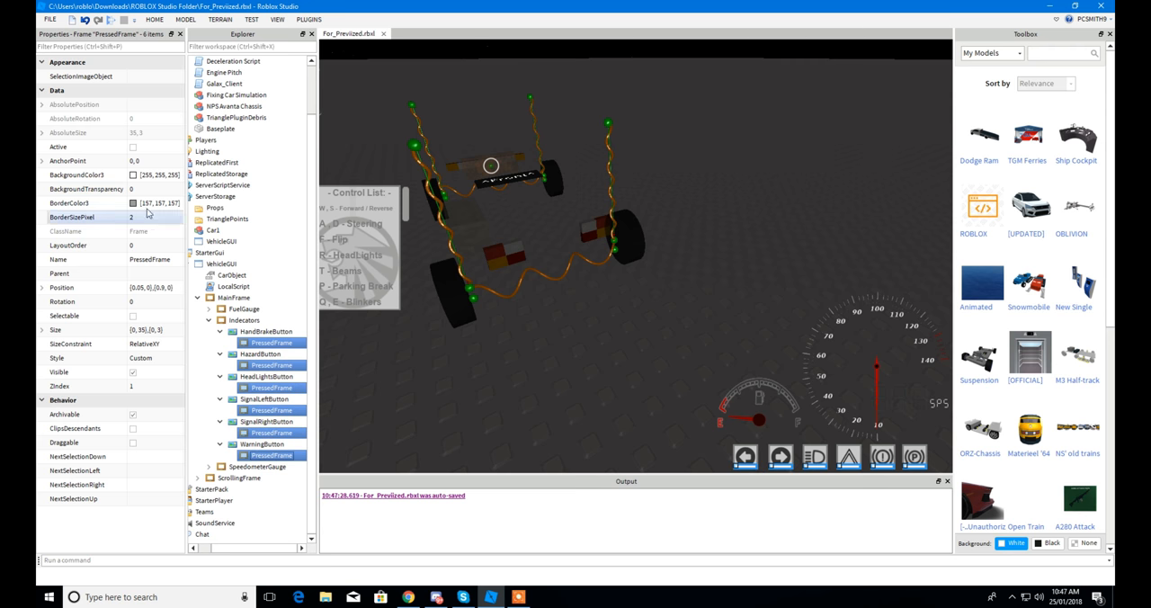
left_click(77, 174)
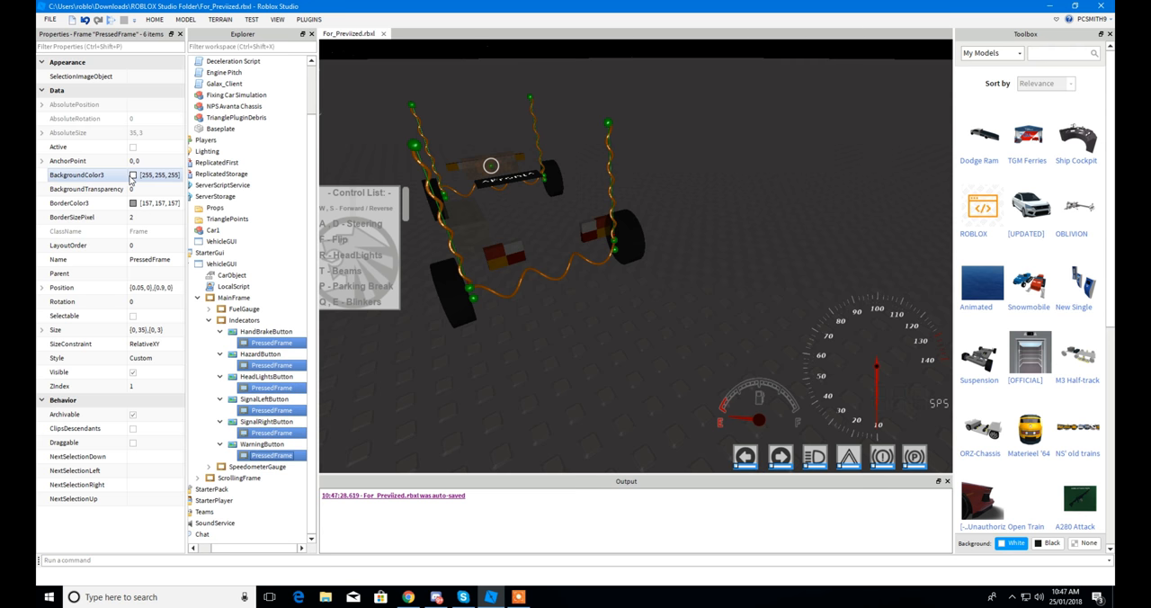
left_click(132, 174)
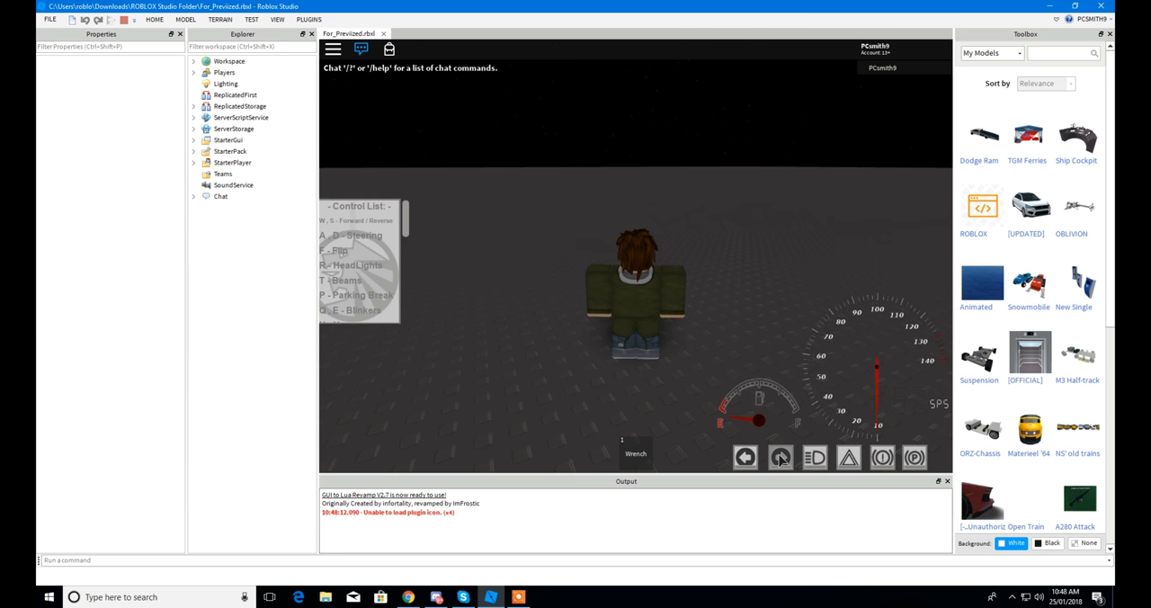
Test an indicator button's pressed state in play mode, then stop the play test.
left_click(781, 456)
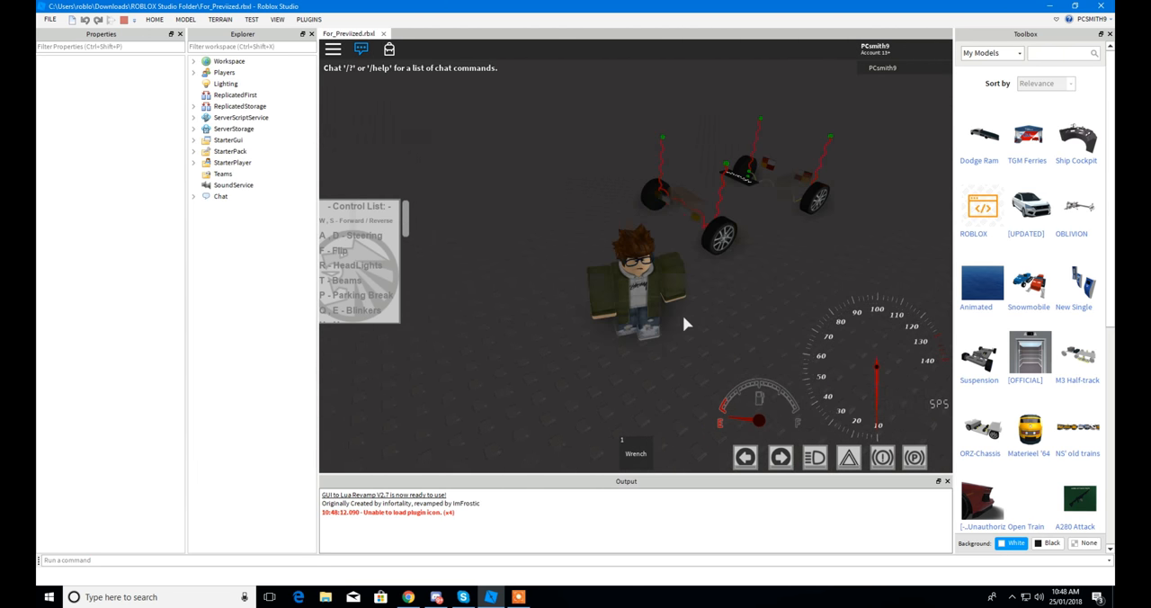
left_click(124, 19)
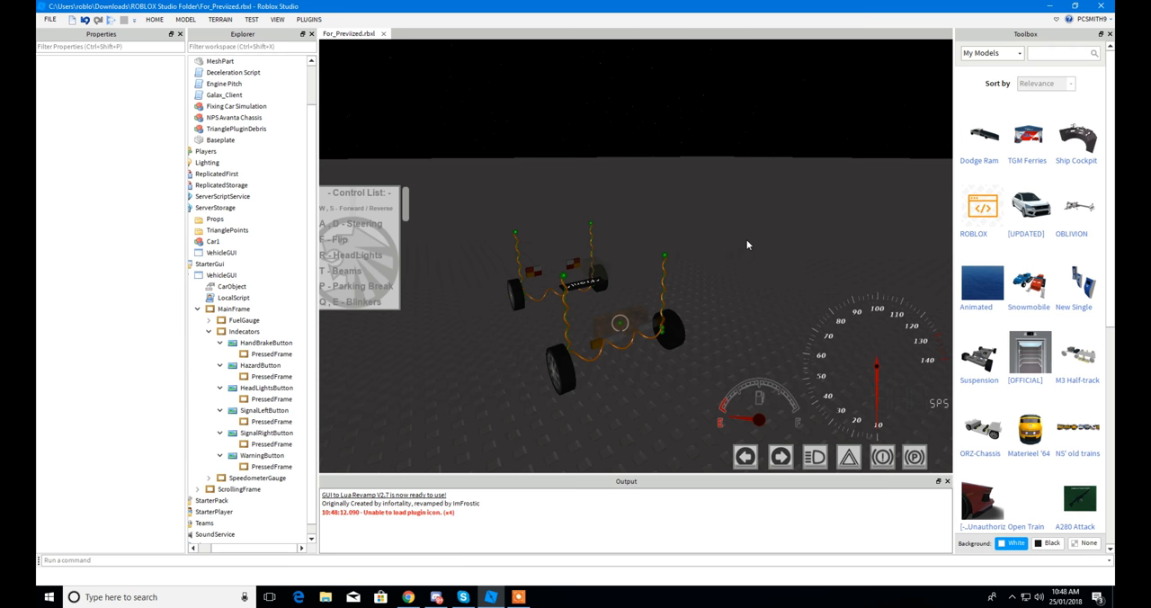
mouse_move(752, 242)
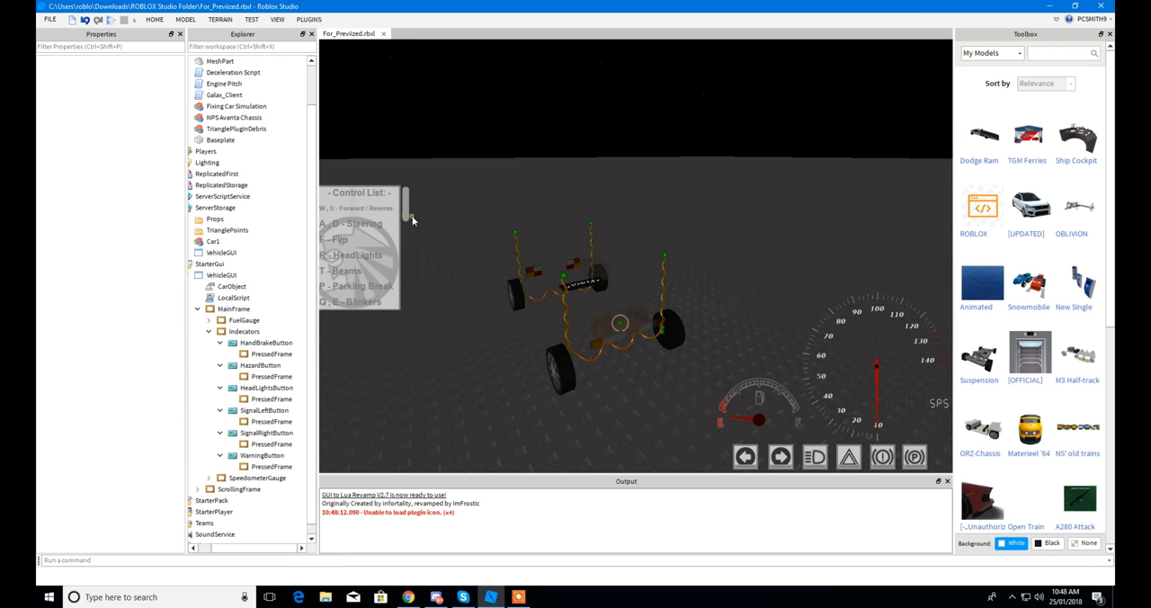
mouse_move(385, 151)
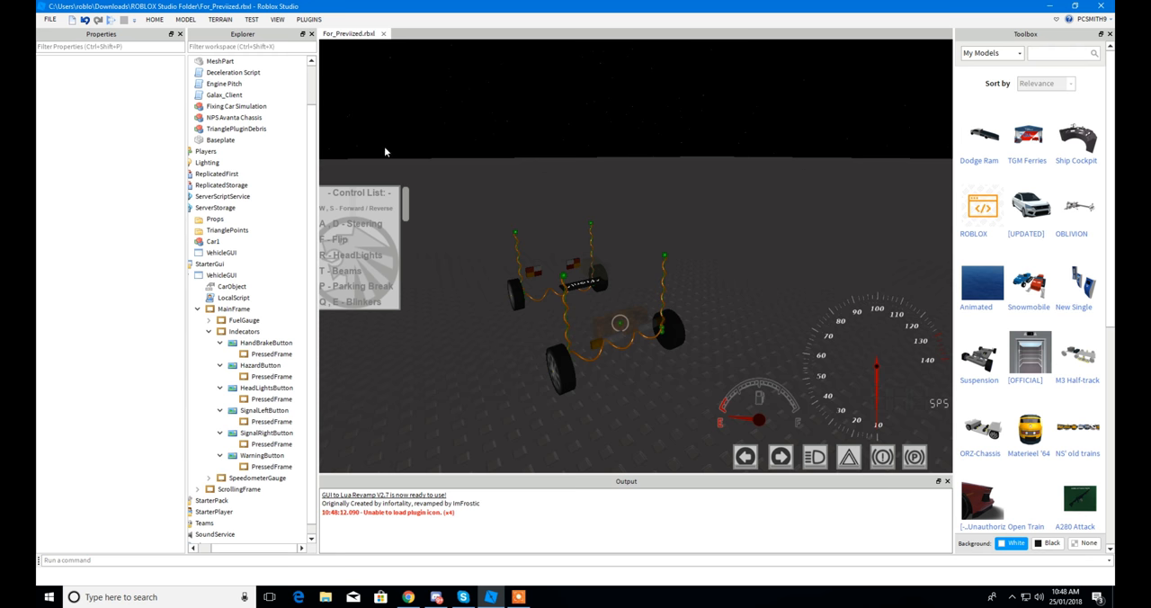